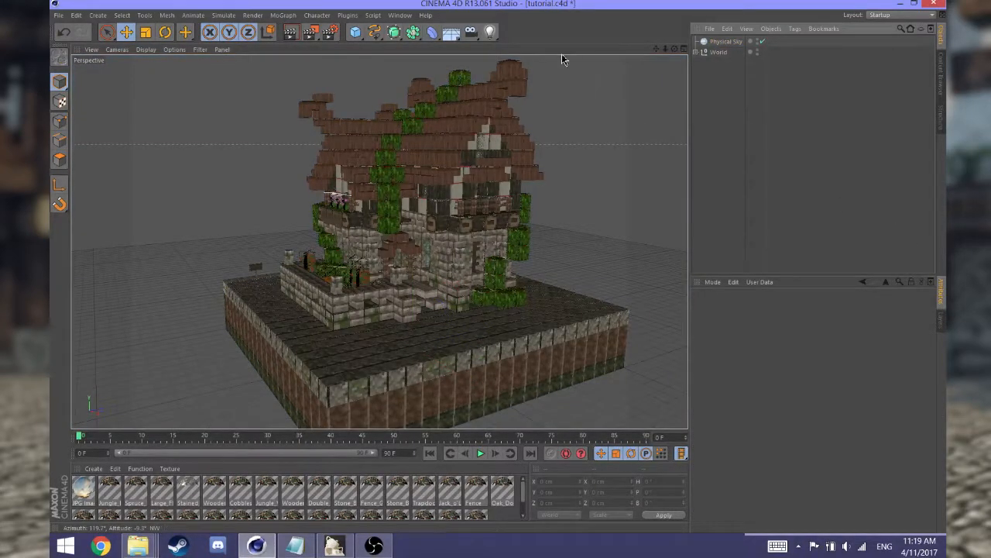
Step: Add a Sky object from the scene objects menu around the Minecraft house
click(471, 31)
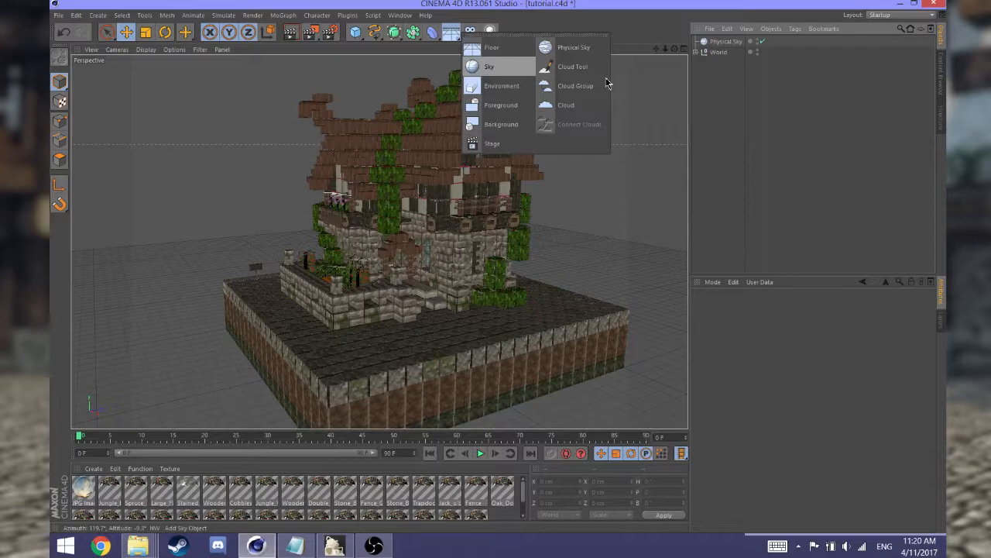
click(490, 66)
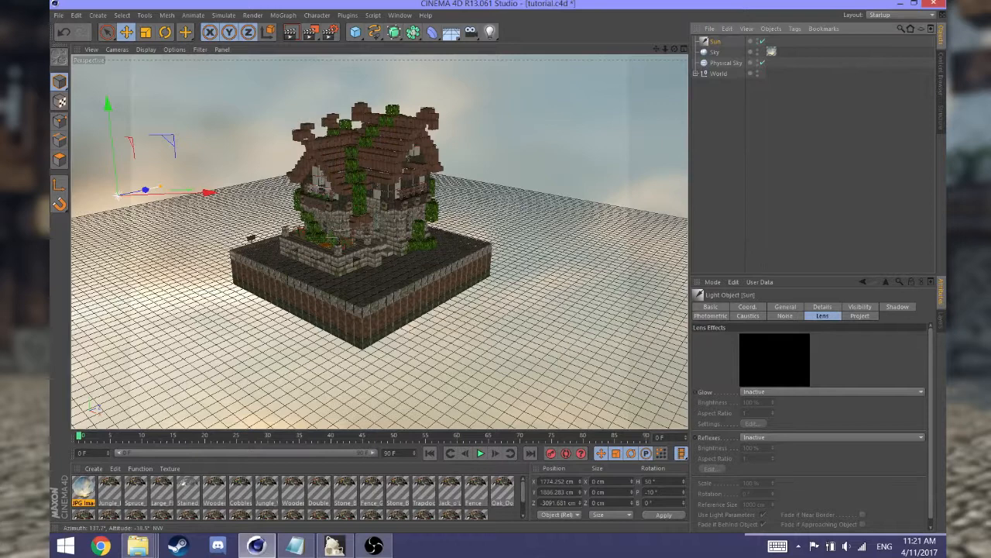
Step: Give the sun light an orange glow preset in its Lens settings
click(784, 307)
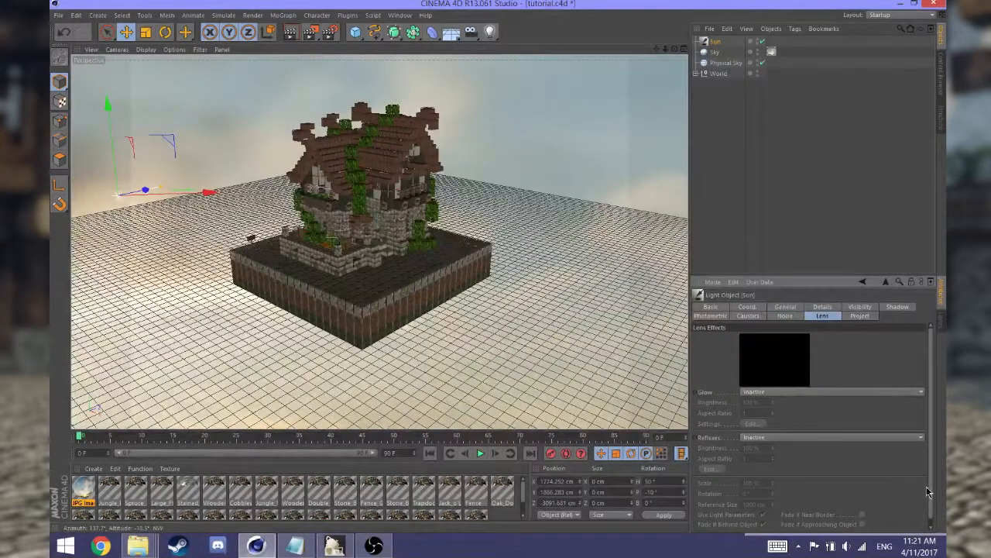
click(917, 391)
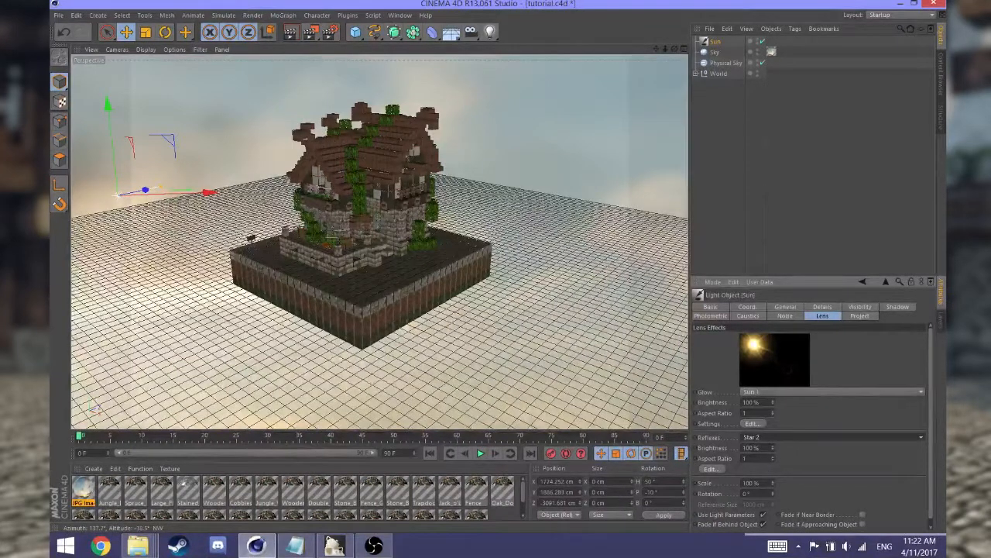
click(898, 307)
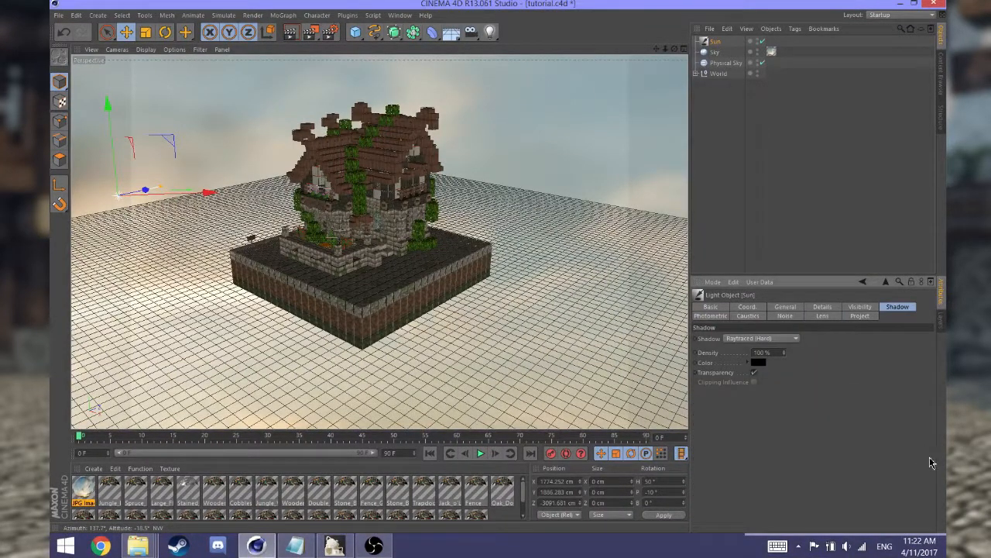
Step: Choose a shadow type so the sun light casts shadows
click(759, 363)
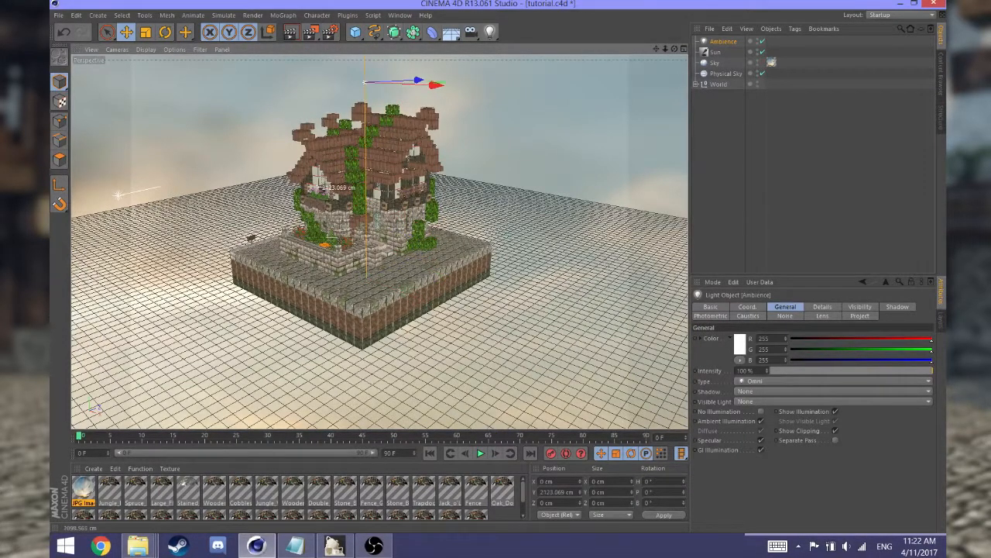
Step: Set the ambient fill light's colour to a sky blue and confirm it
click(740, 338)
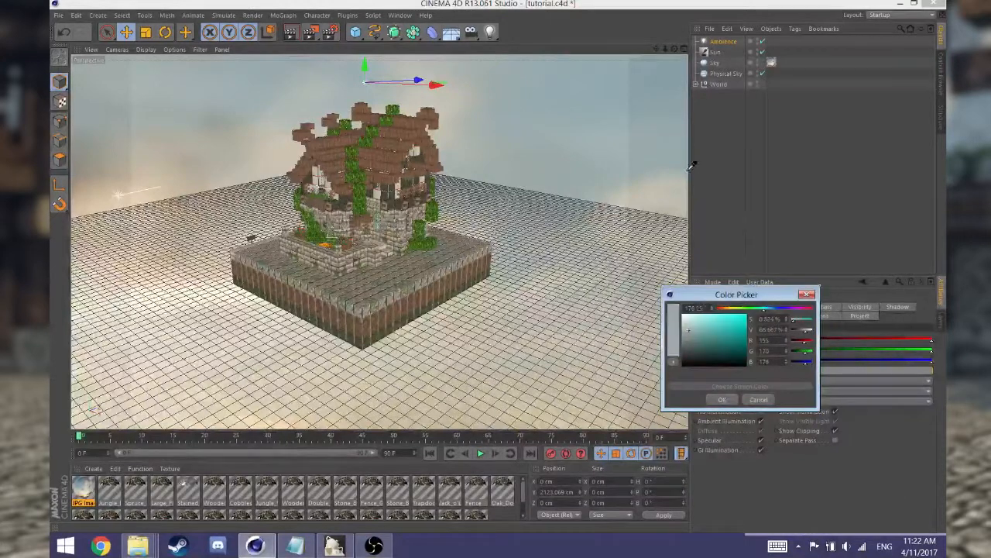
click(721, 399)
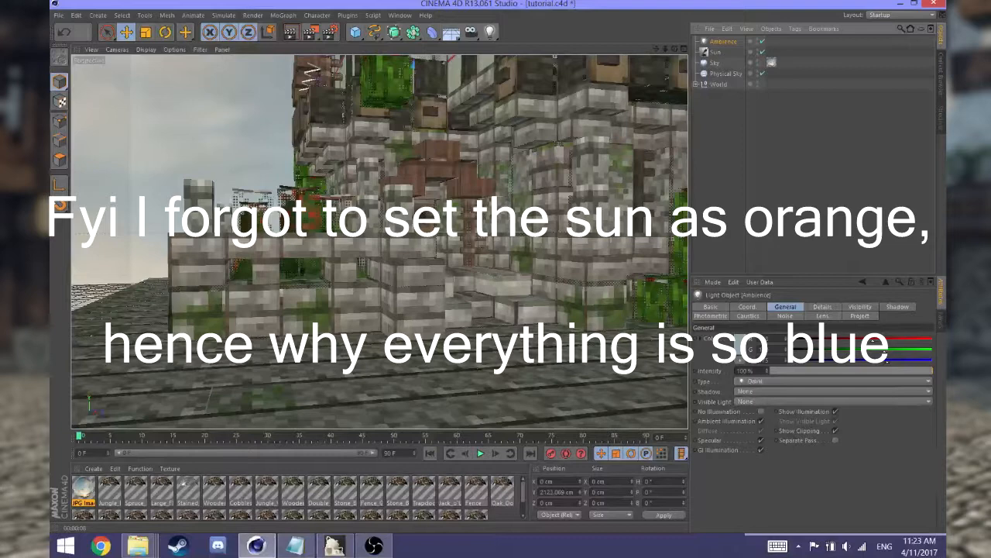
click(833, 390)
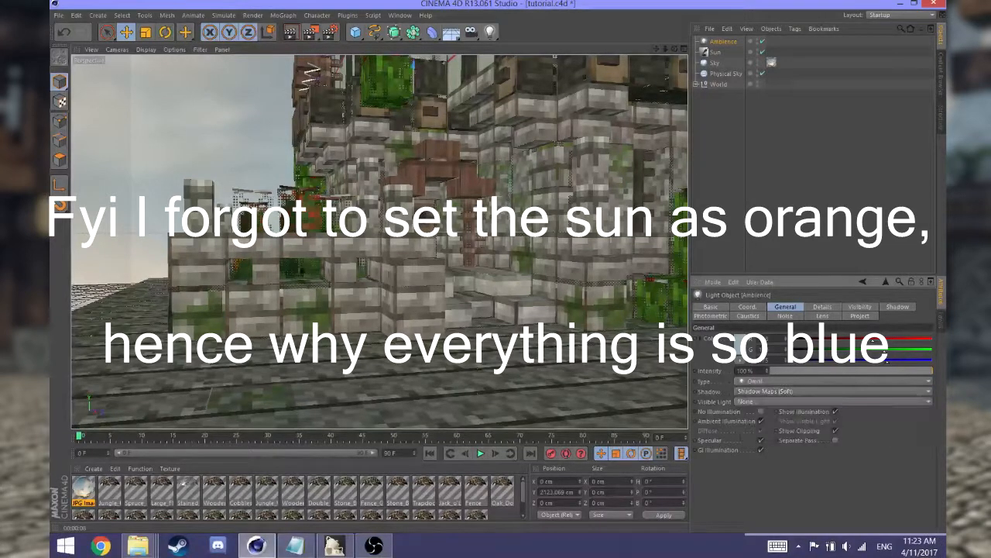
click(897, 306)
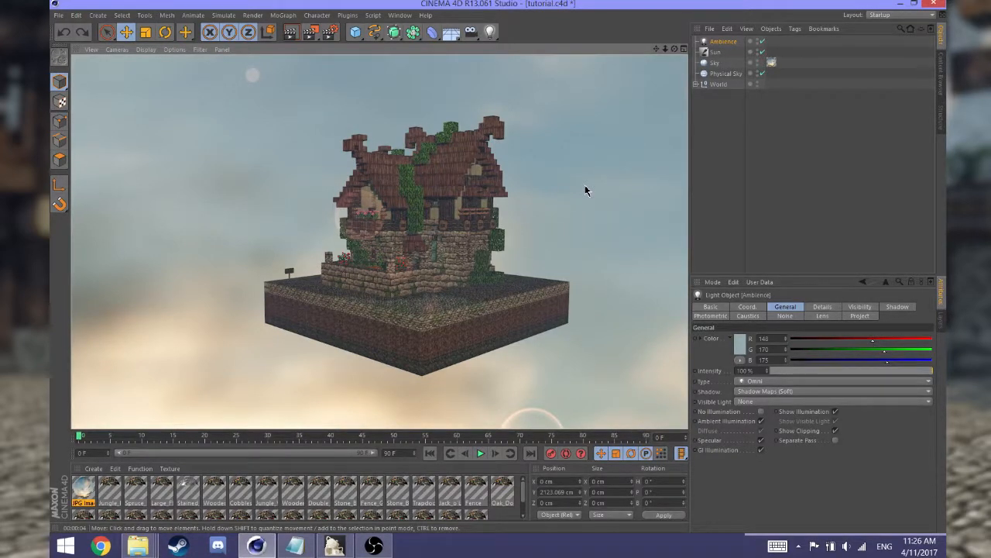
mouse_move(545, 104)
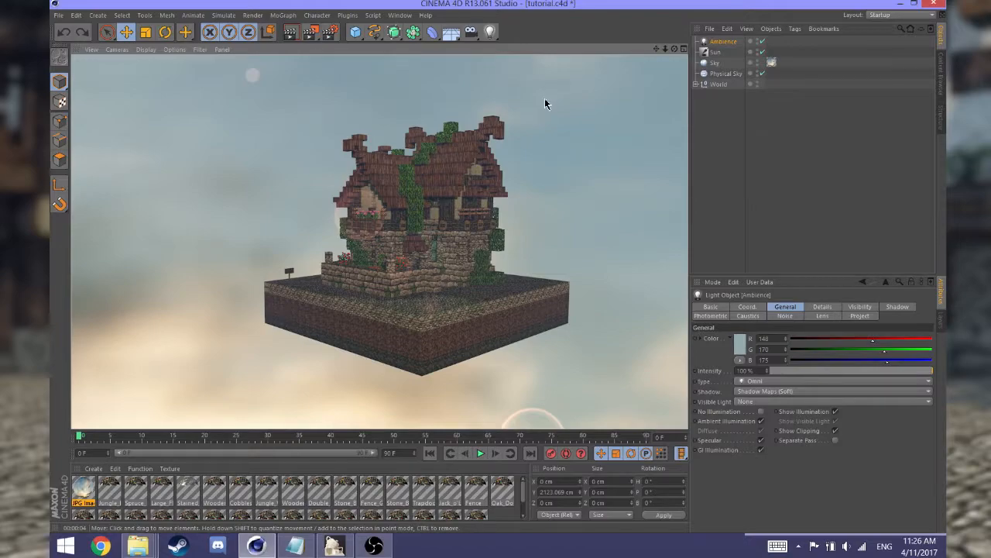